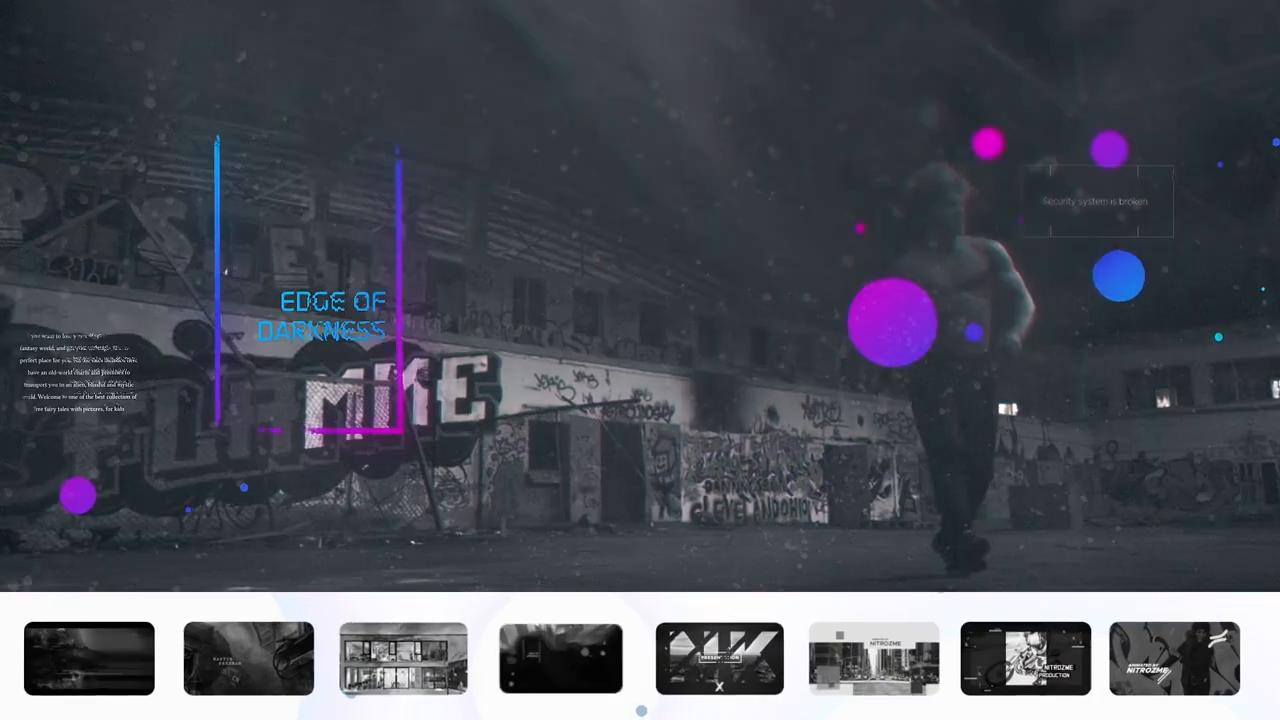
Preview the last preset: the brick-wall graffiti scene with magenta and yellow circles and pink title.
left_click(1173, 658)
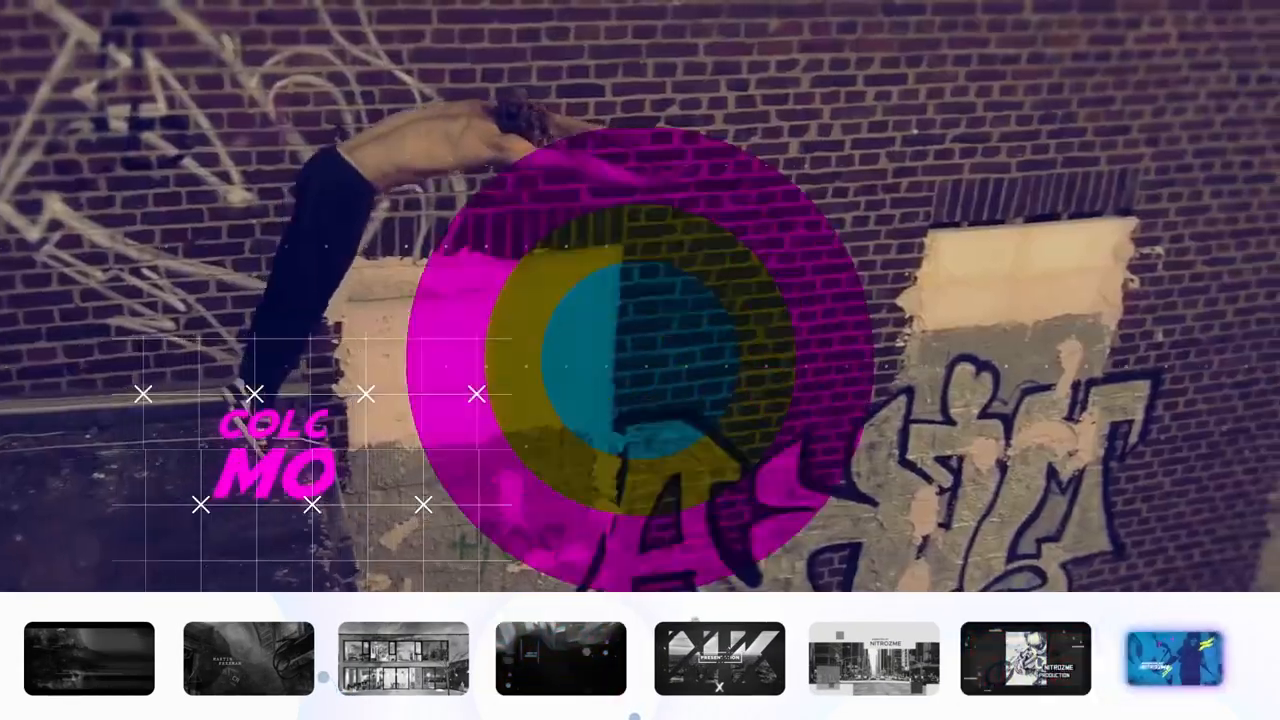